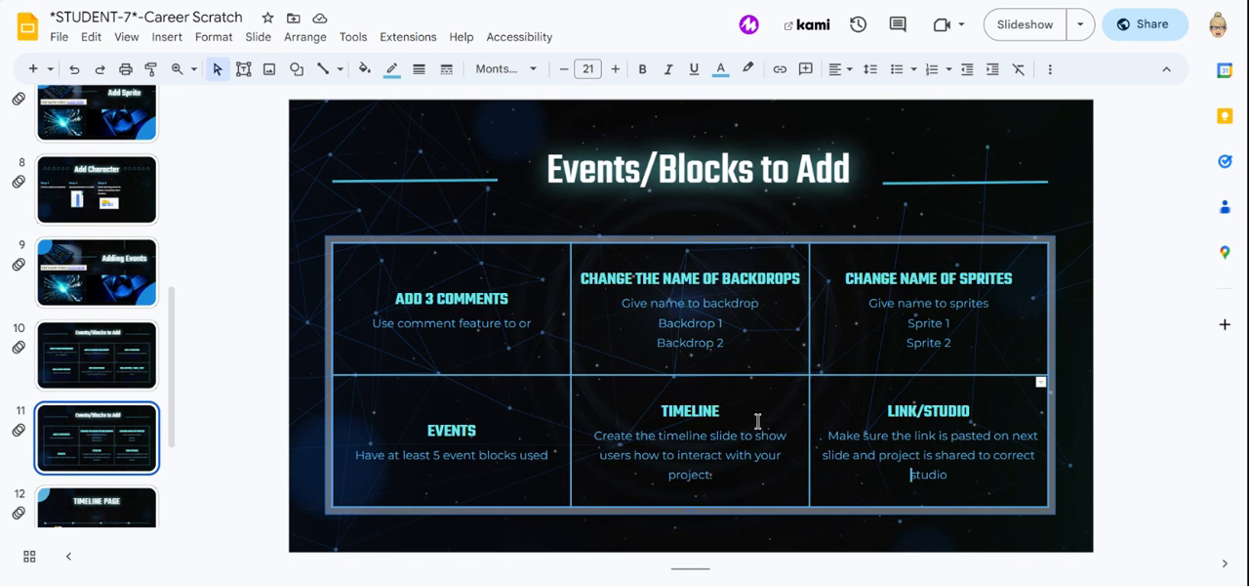
mouse_move(826, 387)
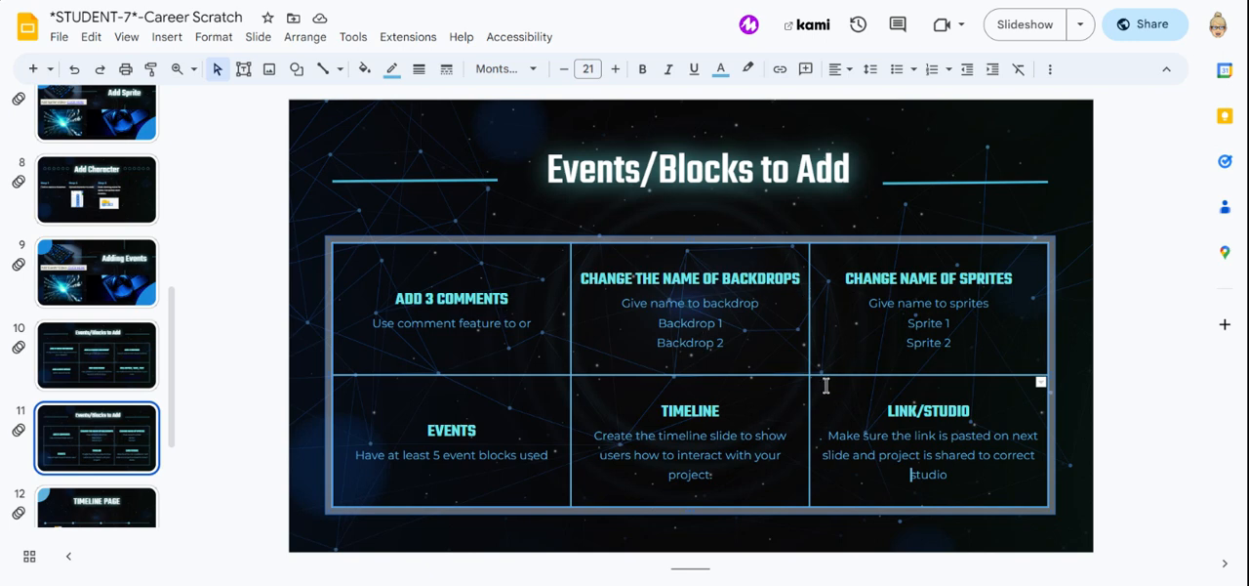
mouse_move(711, 422)
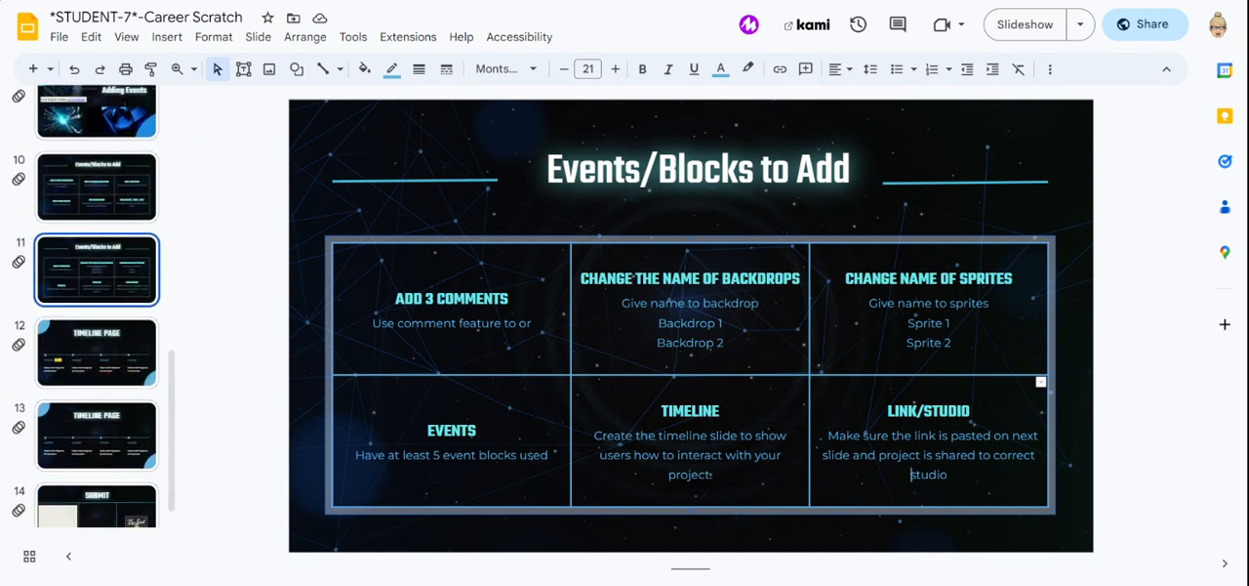
Step: Set the first timeline event's description to 'SETS ALL SCENES TO START'
click(97, 352)
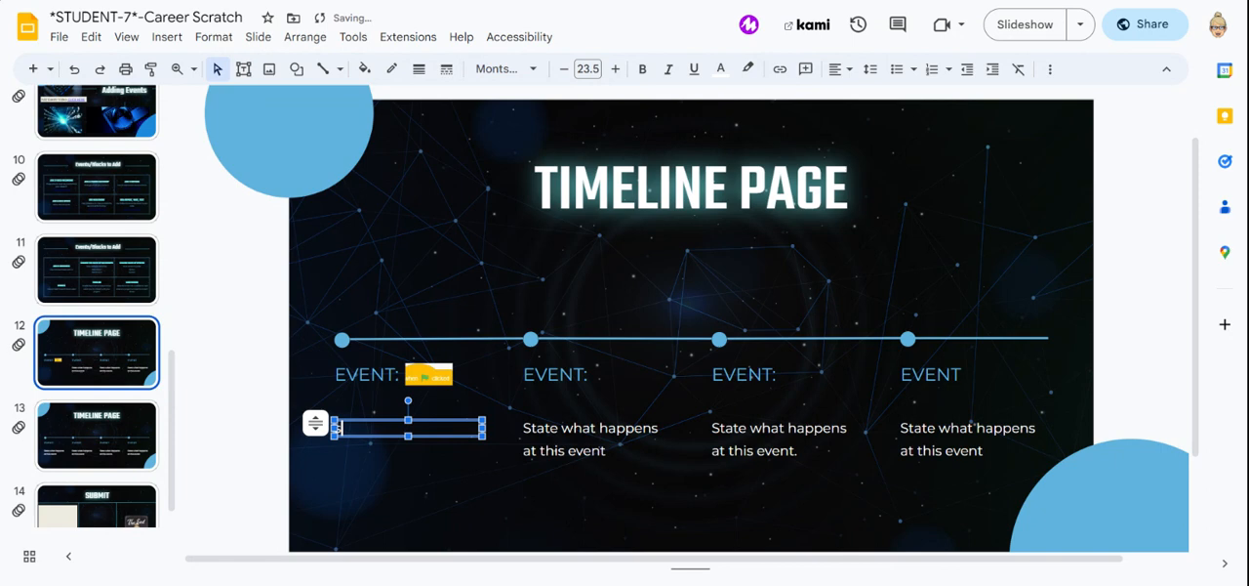
text(ETS ALL)
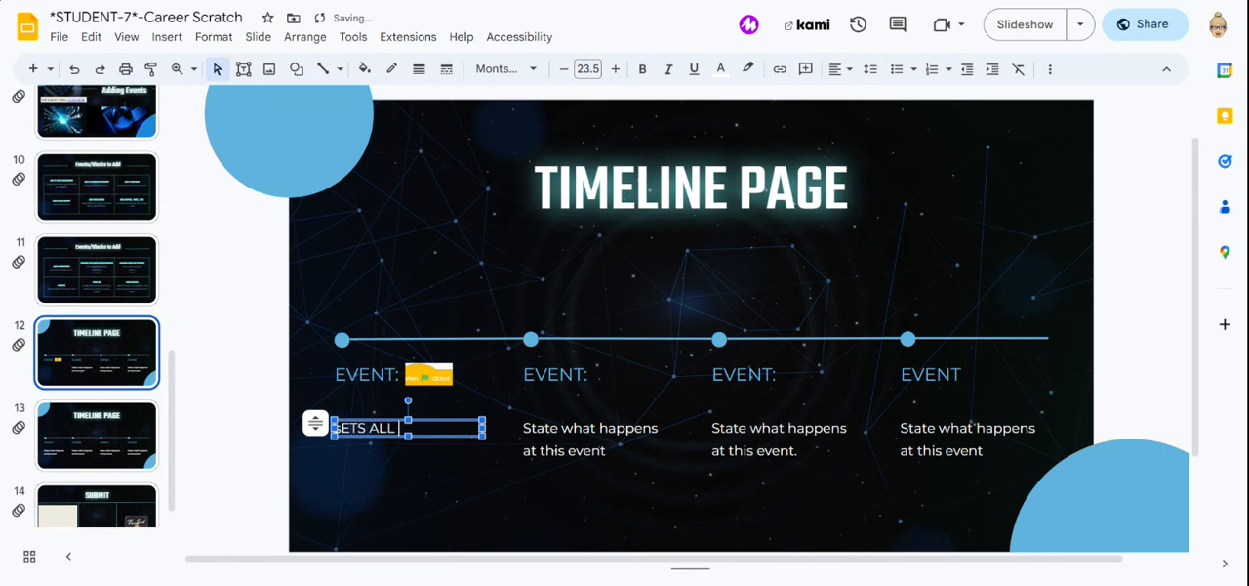
text(SCENS)
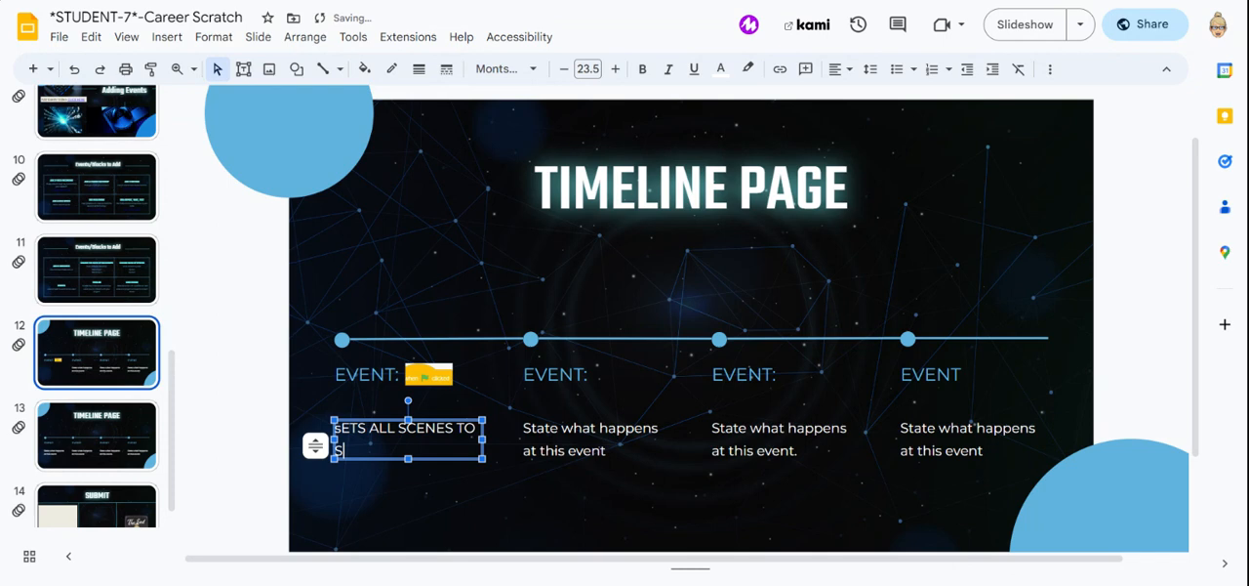
text(START)
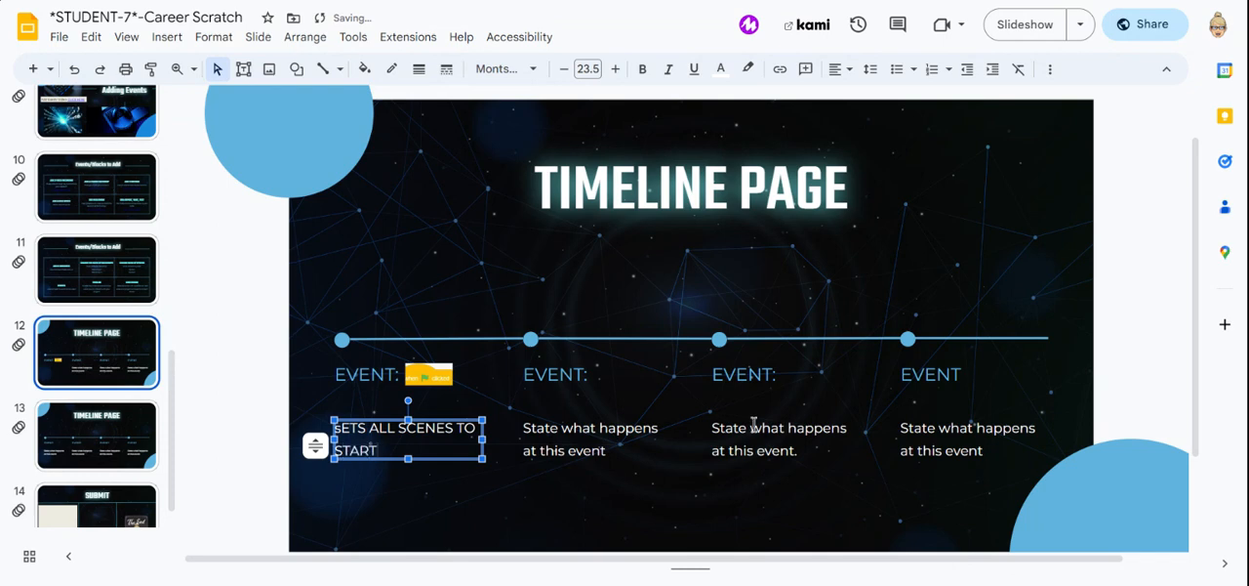
click(590, 438)
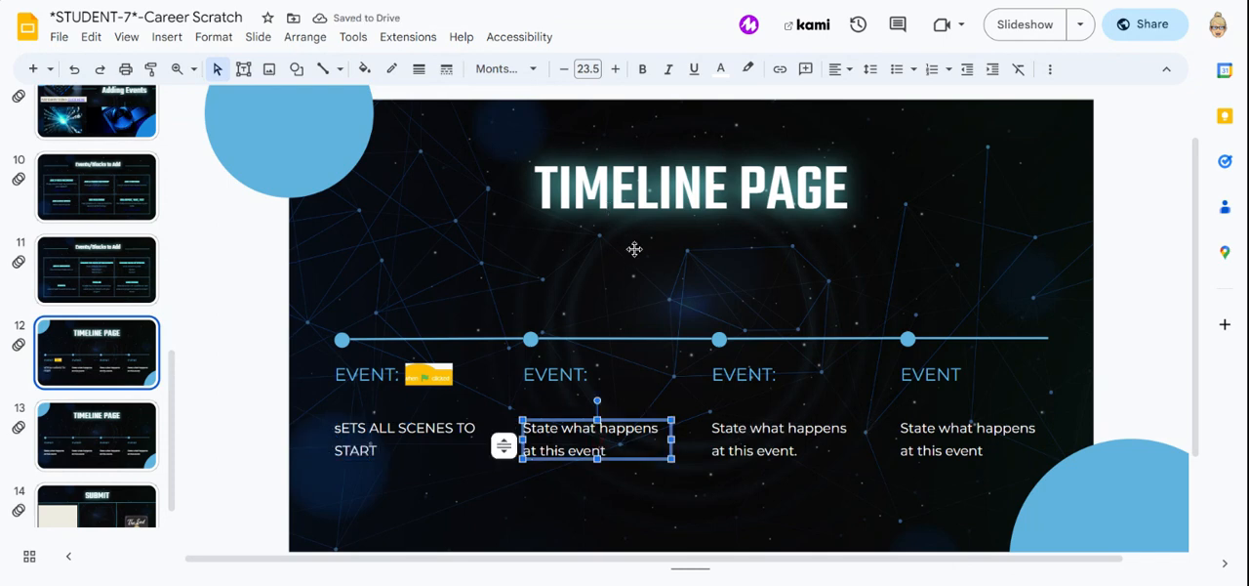
mouse_move(707, 8)
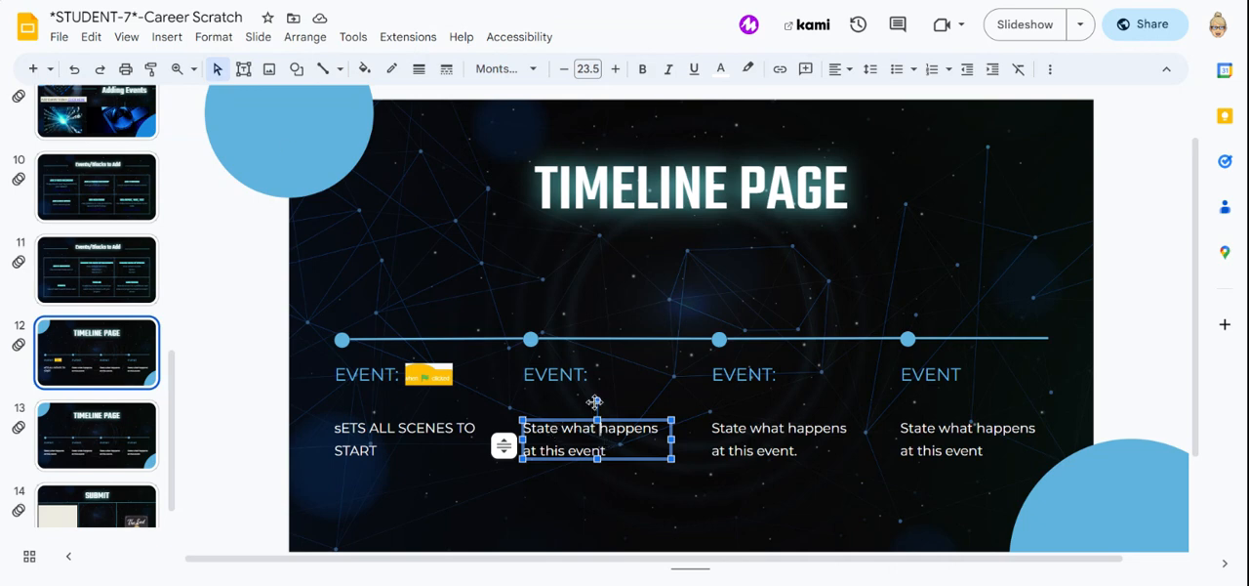
Step: Title the second timeline event 'EVENT: SPACE'
click(555, 375)
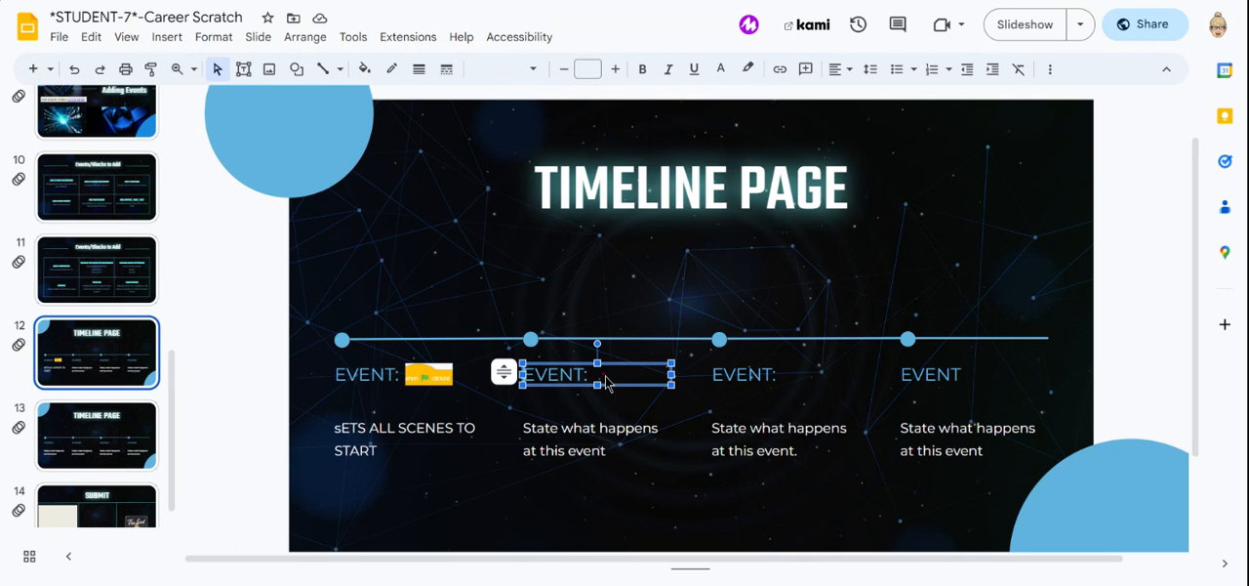
text(S)
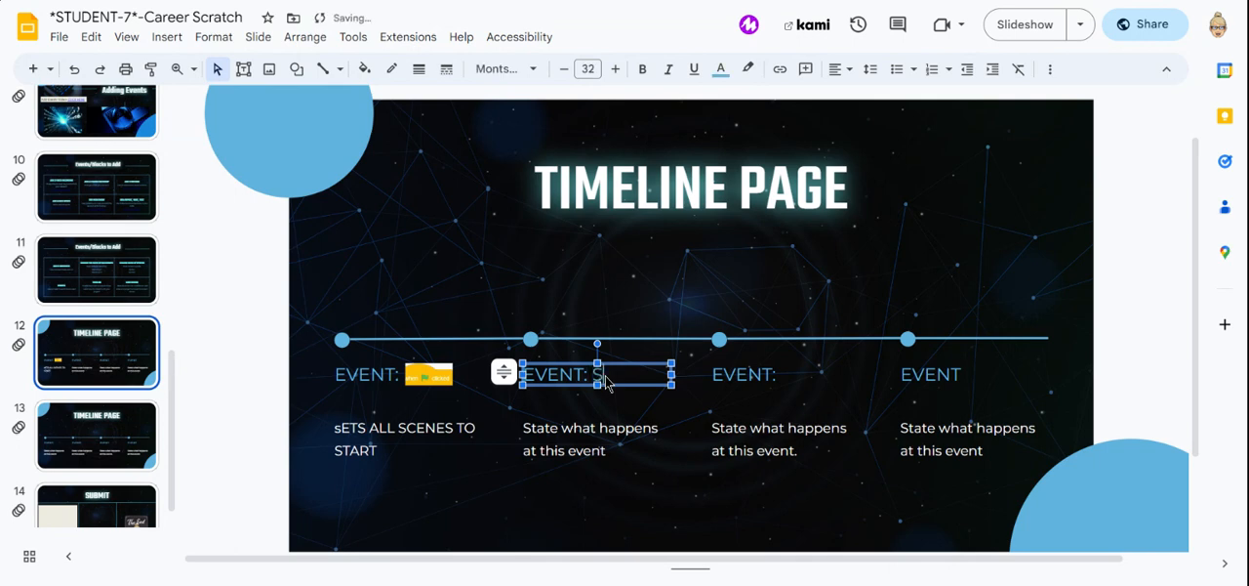
text(PACE)
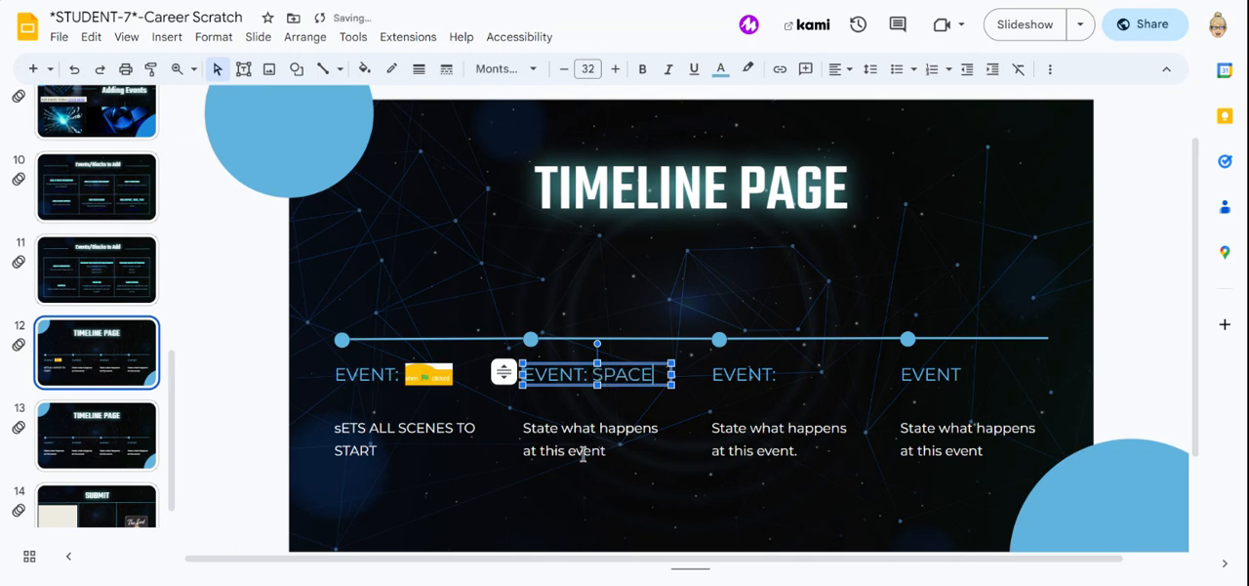
Step: Set the second event's description to 'ZOOLOGIST SAYS HELLO'
click(589, 438)
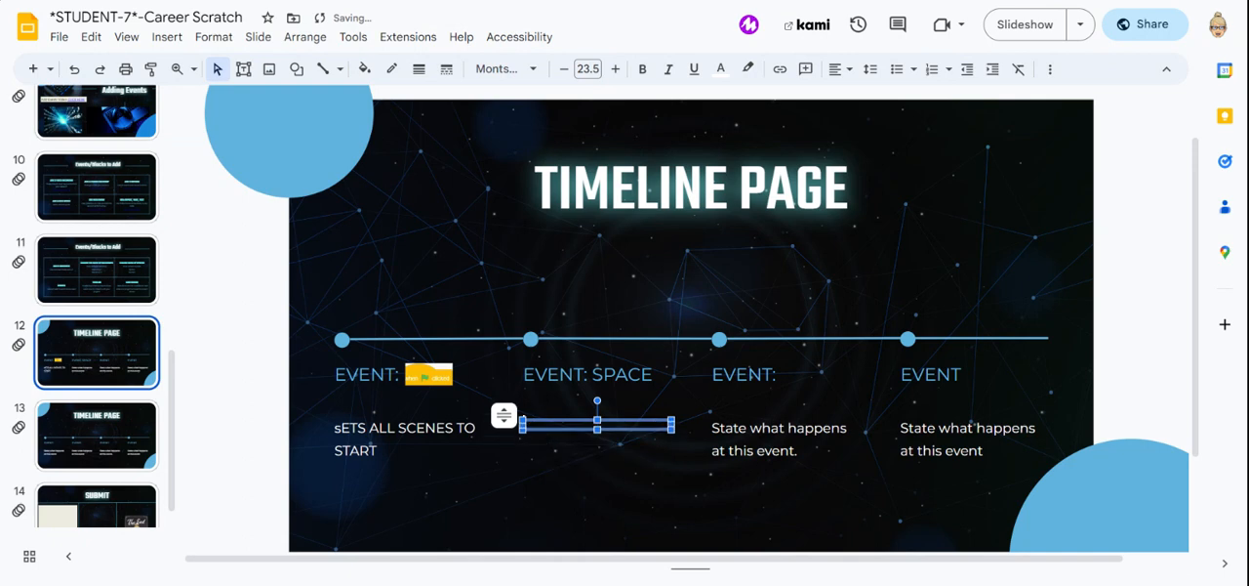
text(zoo)
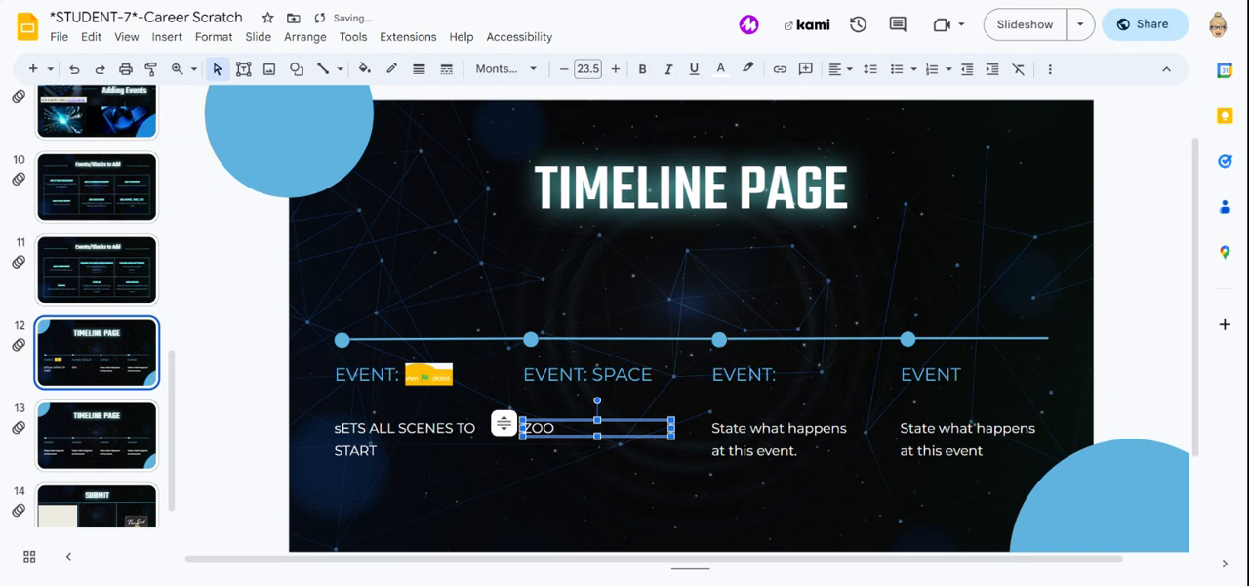
text(LOGIST SAYS HELL)
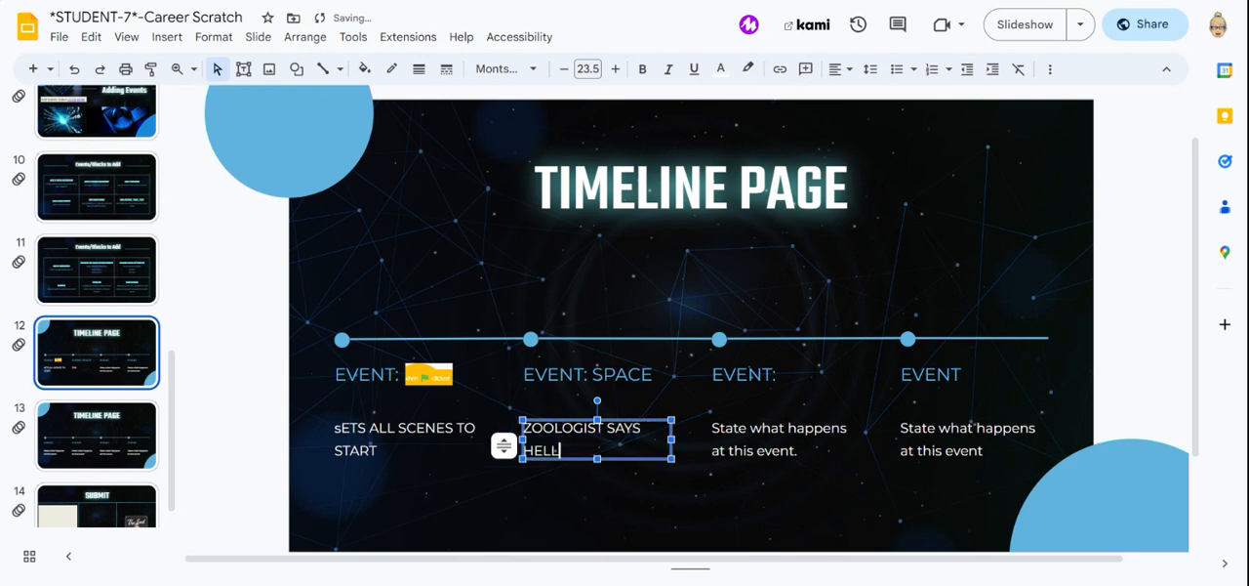
text(O)
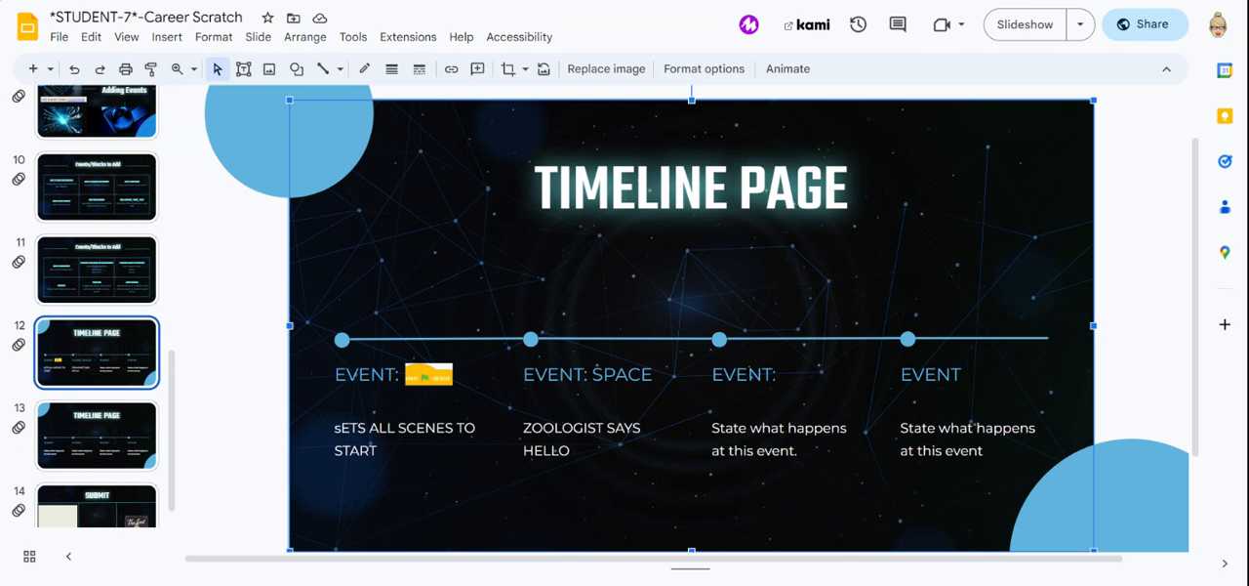
Step: Title the third timeline event 'EVENT: DOWN', leaving its description as placeholder
click(742, 374)
text( D)
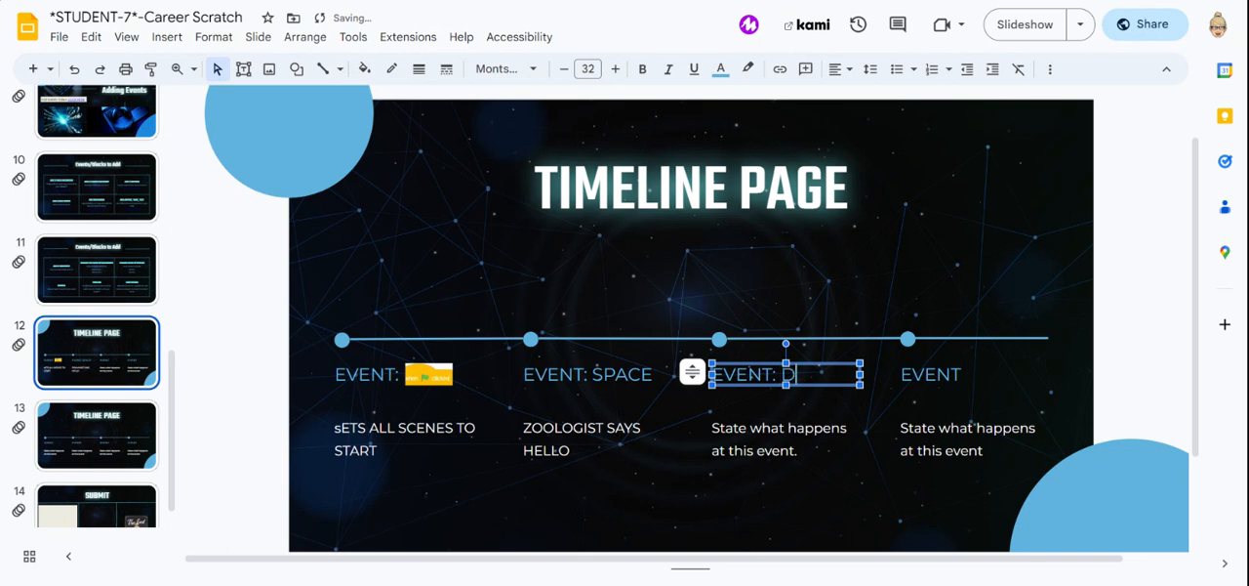
text(OWNN)
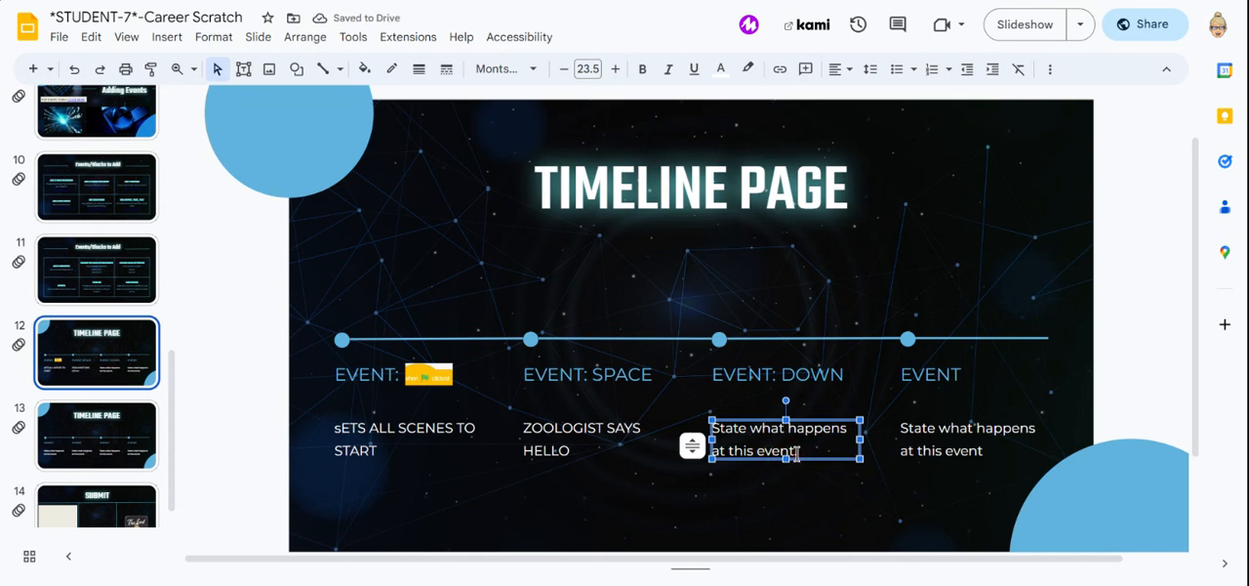
text(.)
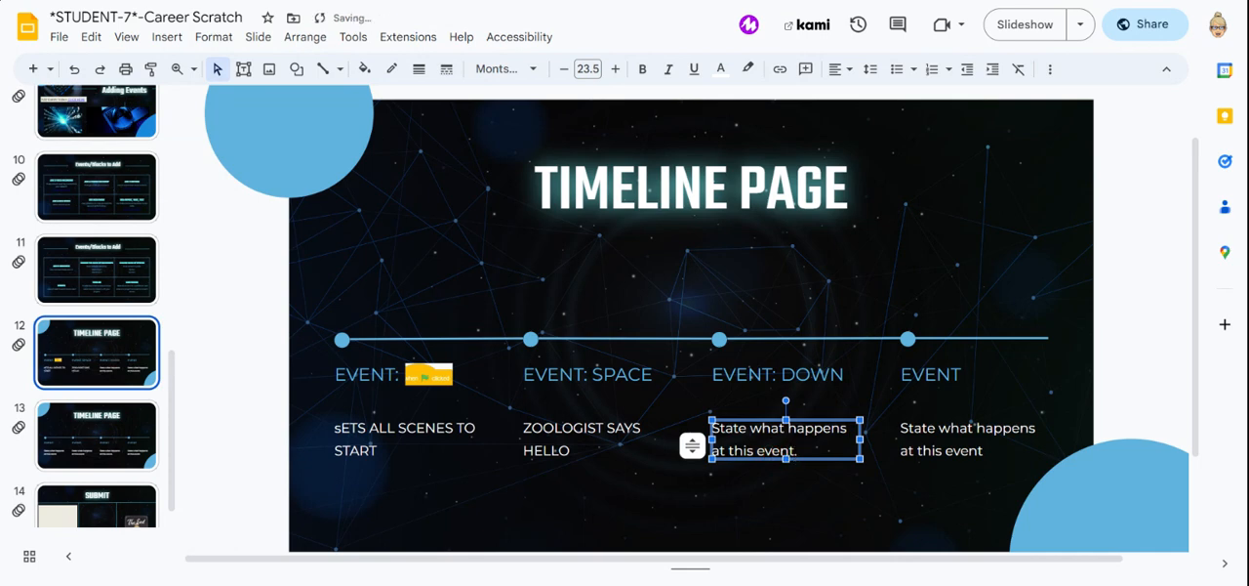